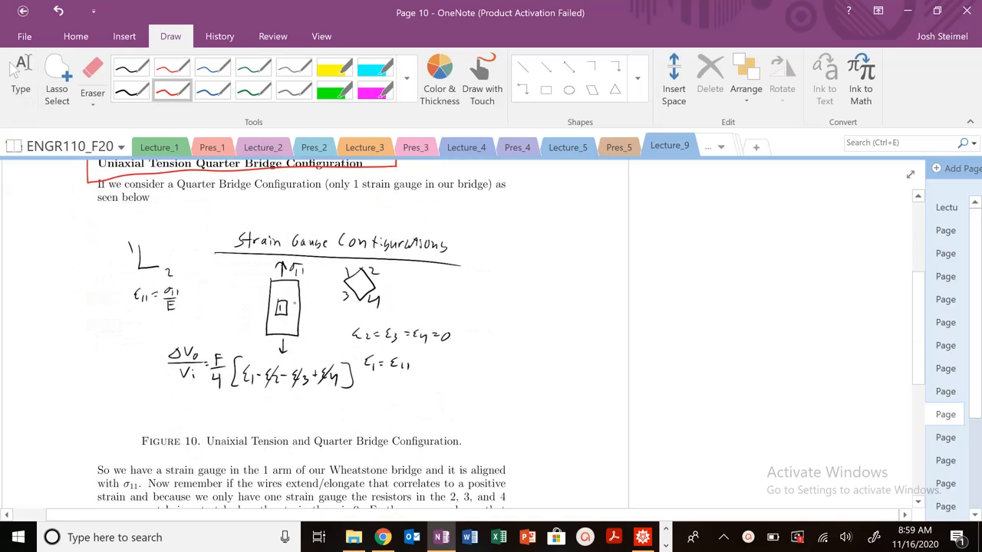
Handwrite σ = [σ11 0 0; 0 0 0; 0 0 0] in red right of the gauge figure.
left_click_drag(506, 249, 522, 230)
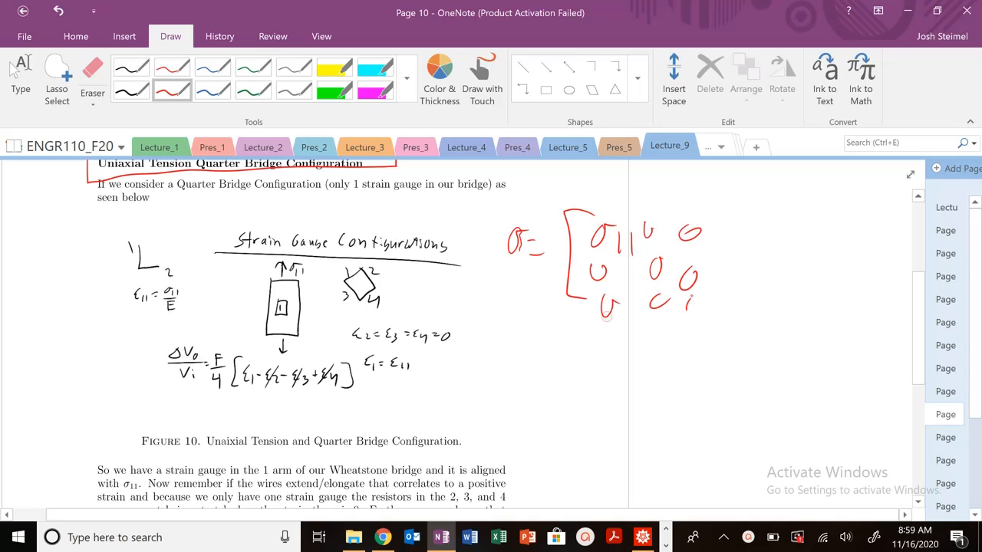
left_click_drag(713, 215, 702, 326)
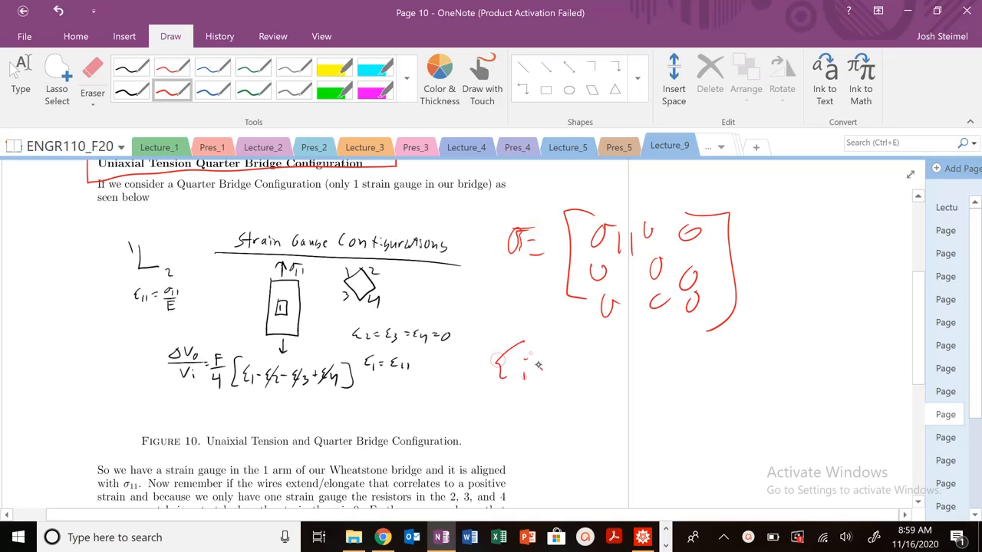
Handwrite εij = 1/E((1+ν)σij − νσkk δij) in red beneath the stress matrix.
left_click_drag(499, 364, 591, 391)
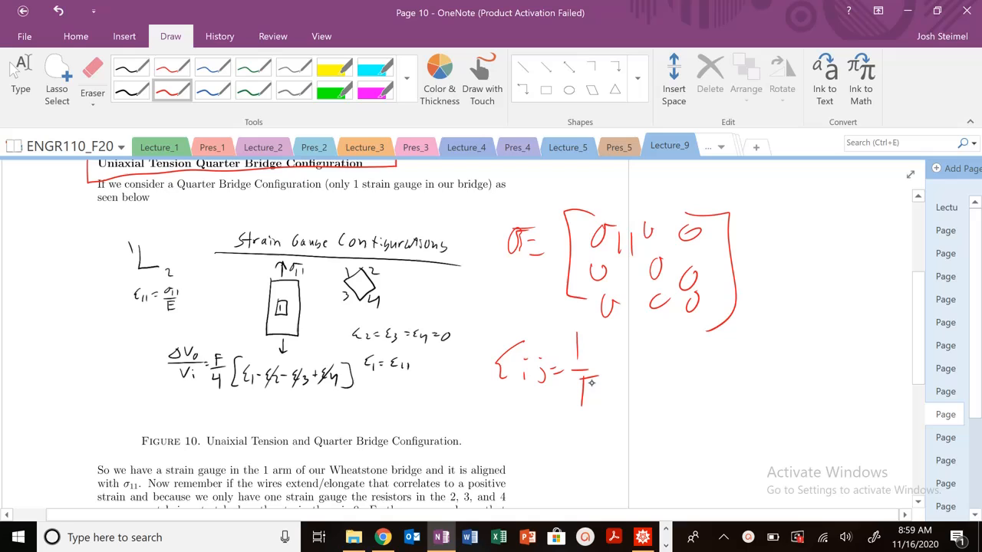
left_click_drag(606, 384, 675, 376)
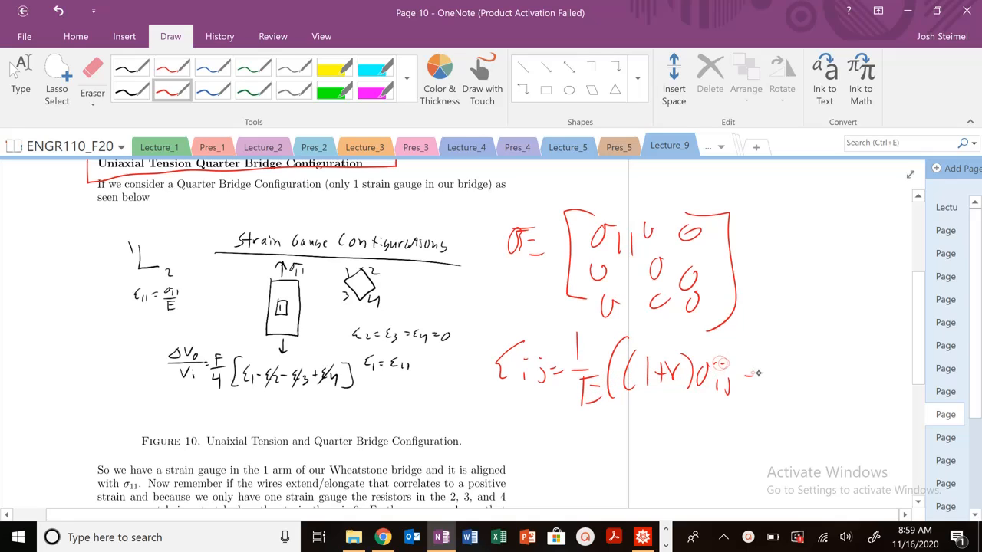
left_click_drag(748, 374, 802, 376)
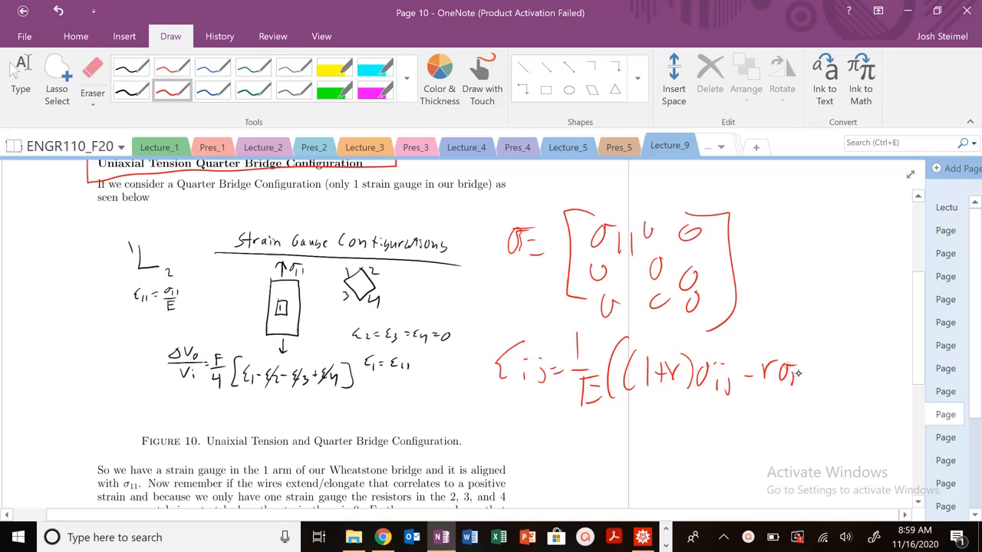
left_click_drag(805, 376, 837, 372)
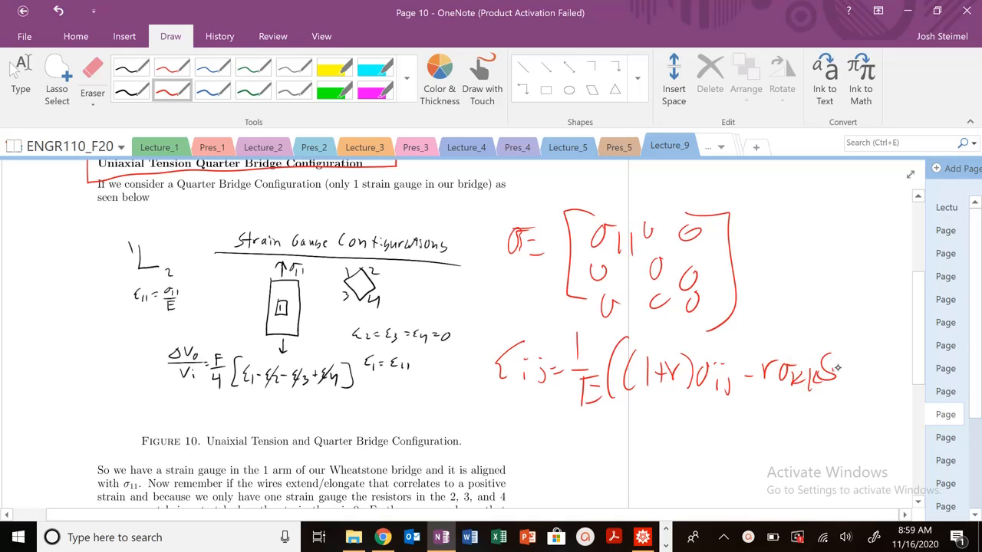
left_click_drag(828, 376, 867, 384)
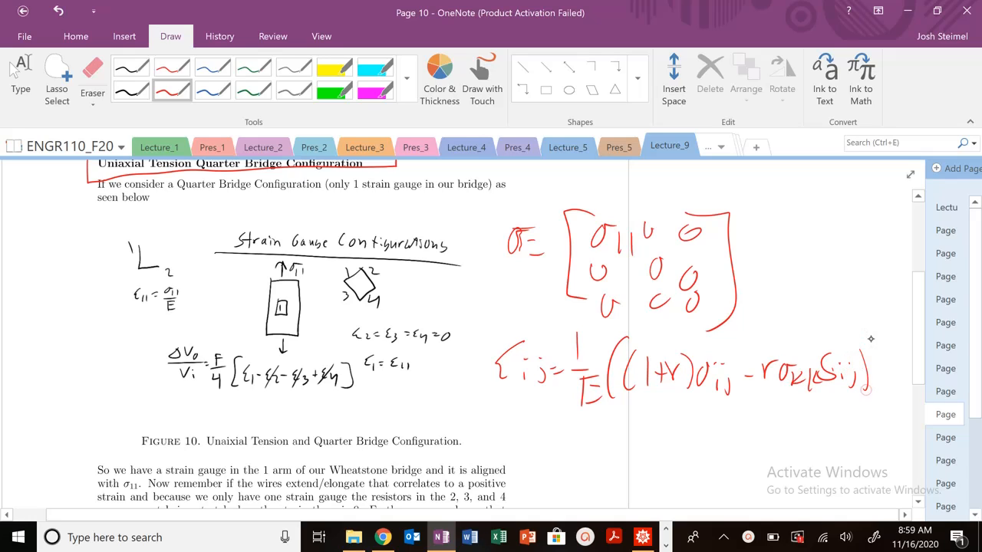
left_click_drag(855, 345, 875, 391)
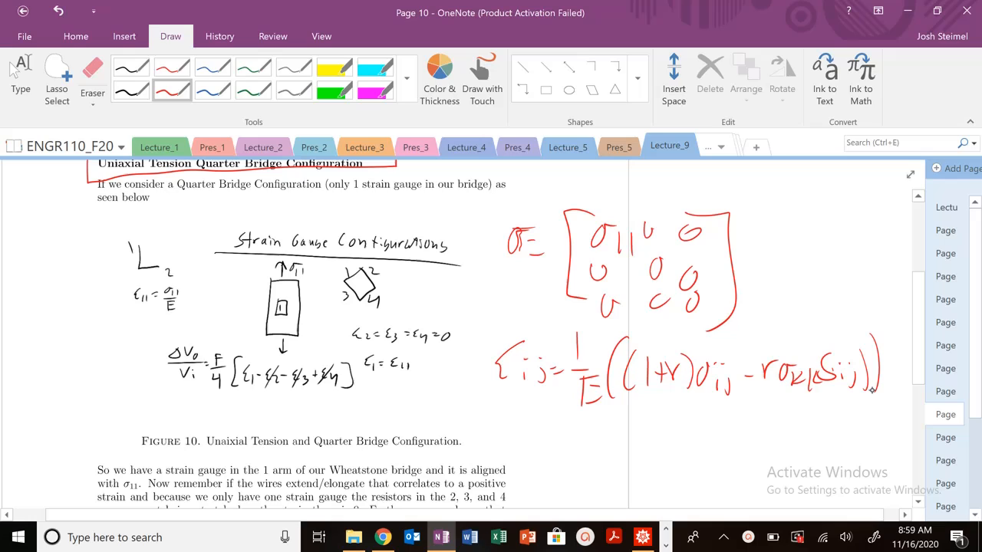
left_click_drag(51, 274, 49, 314)
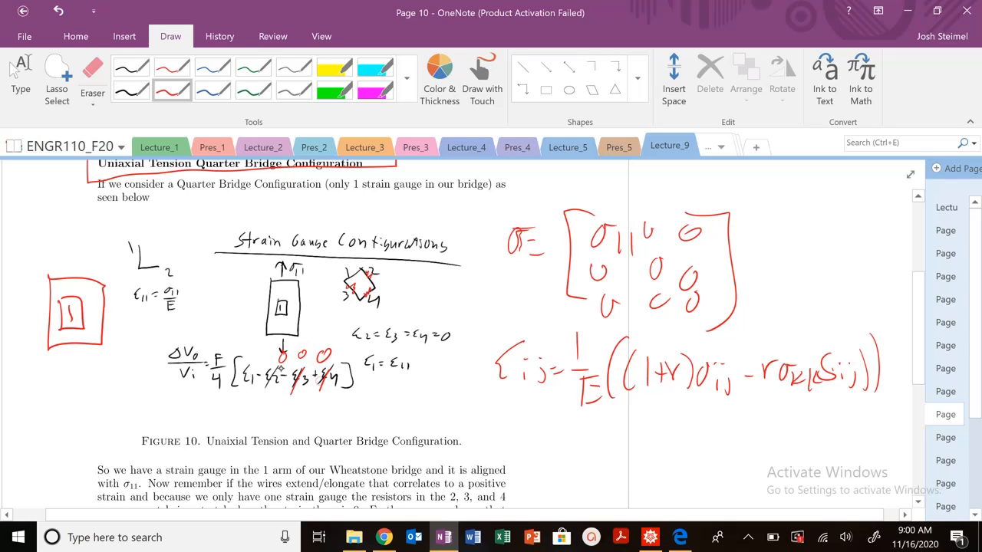
Draw a red arrow above the gauge square left of the figure.
left_click_drag(341, 349, 452, 349)
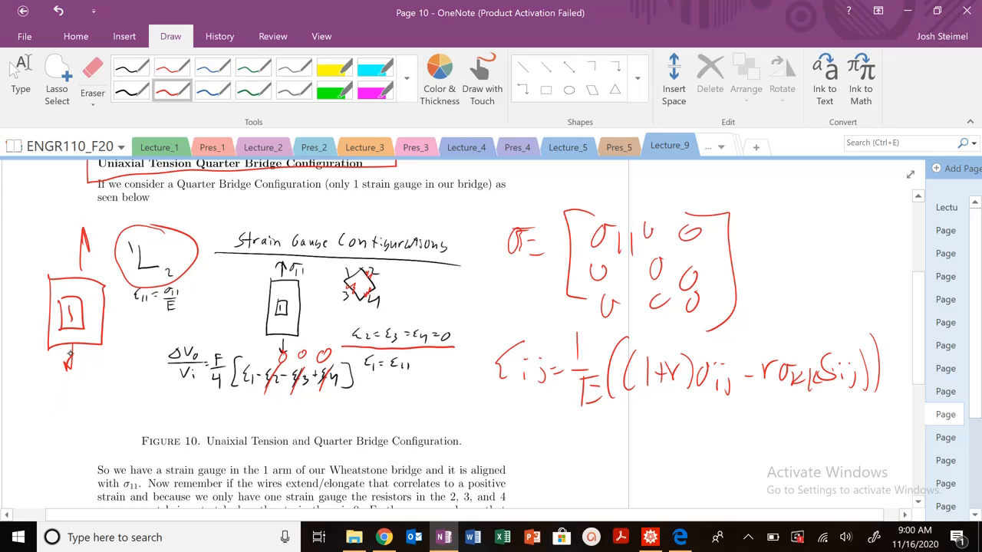
Sketch a second red gauge outline below the first gauge square.
left_click_drag(60, 392, 123, 457)
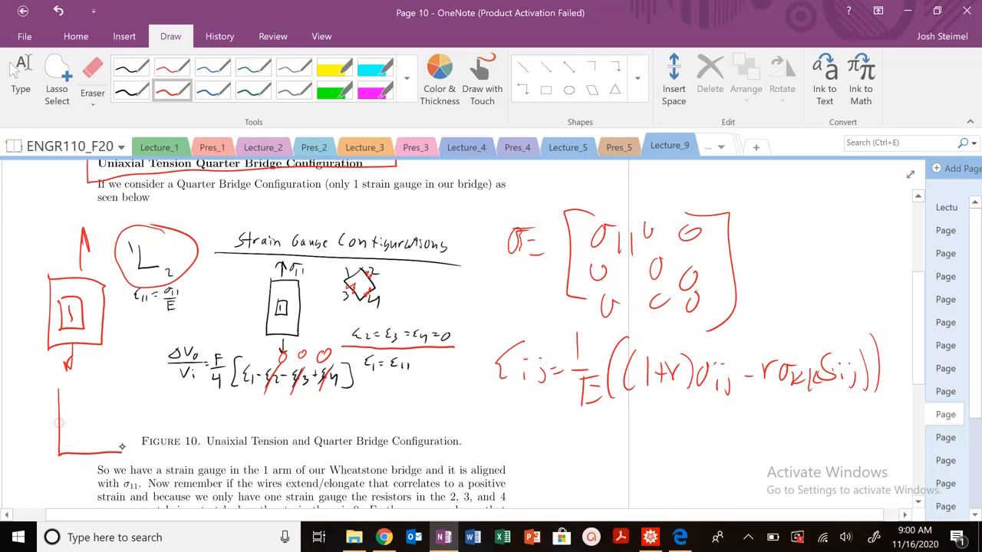
left_click_drag(81, 391, 123, 449)
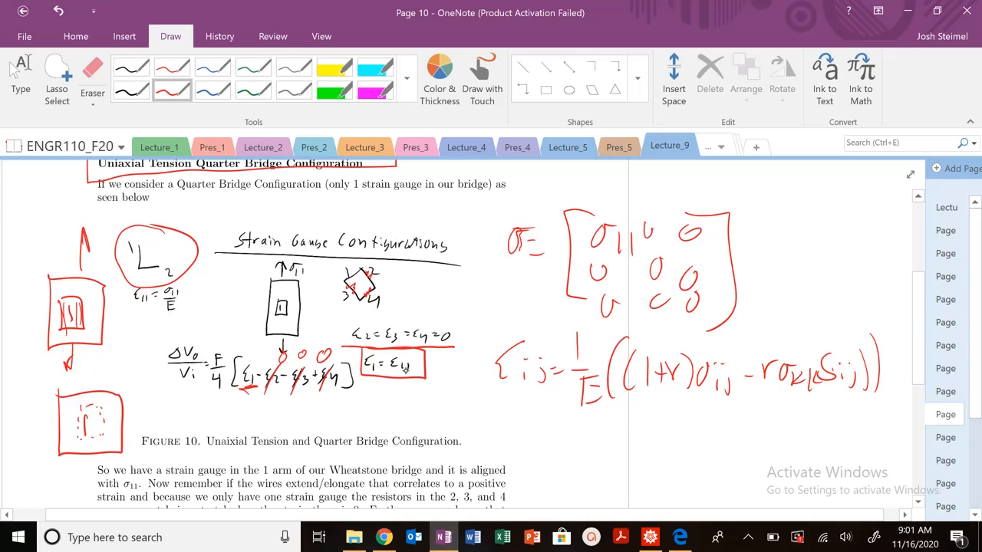
mouse_move(510, 425)
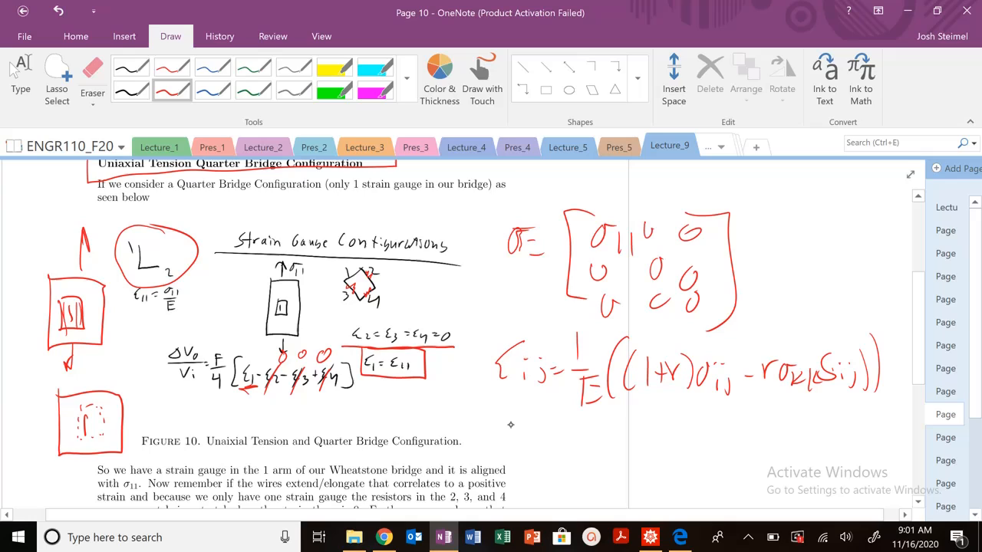
Begin handwriting ε11 in red below the Hooke's law equation.
left_click_drag(506, 418, 548, 441)
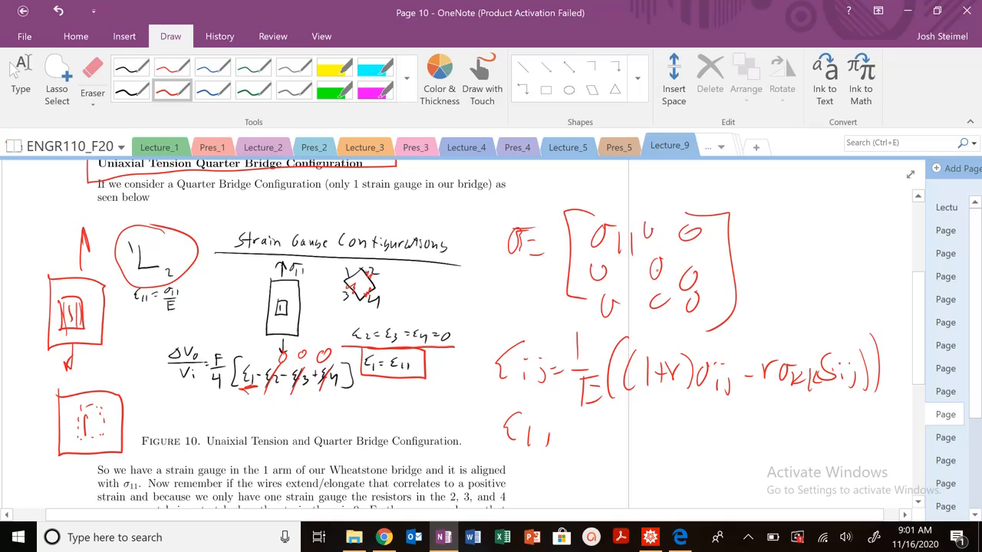
Write ε11 = 1/E((1+ν)σ11 − νσ11) and scribble over the ν in (1+ν).
left_click_drag(560, 434, 598, 479)
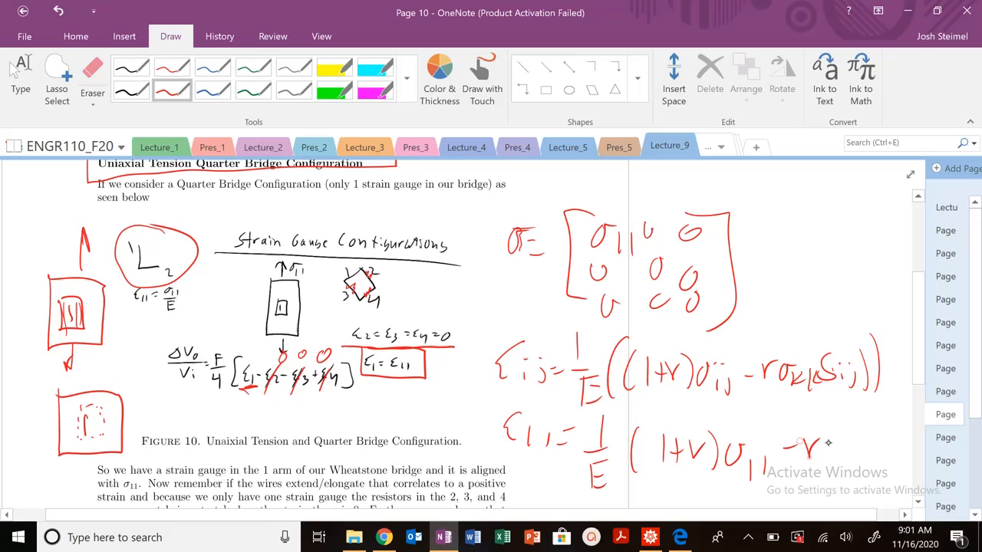
left_click_drag(783, 453, 844, 460)
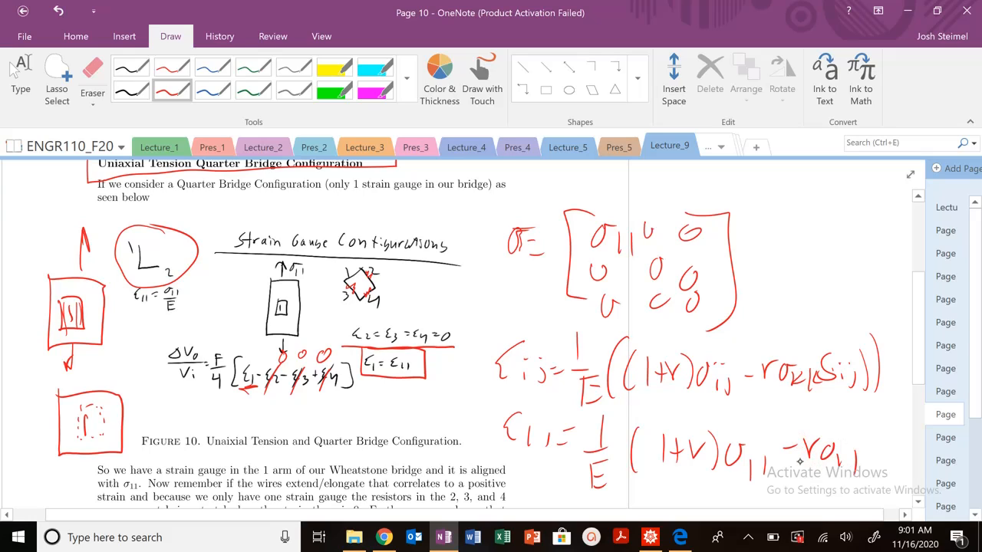
left_click_drag(694, 452, 859, 429)
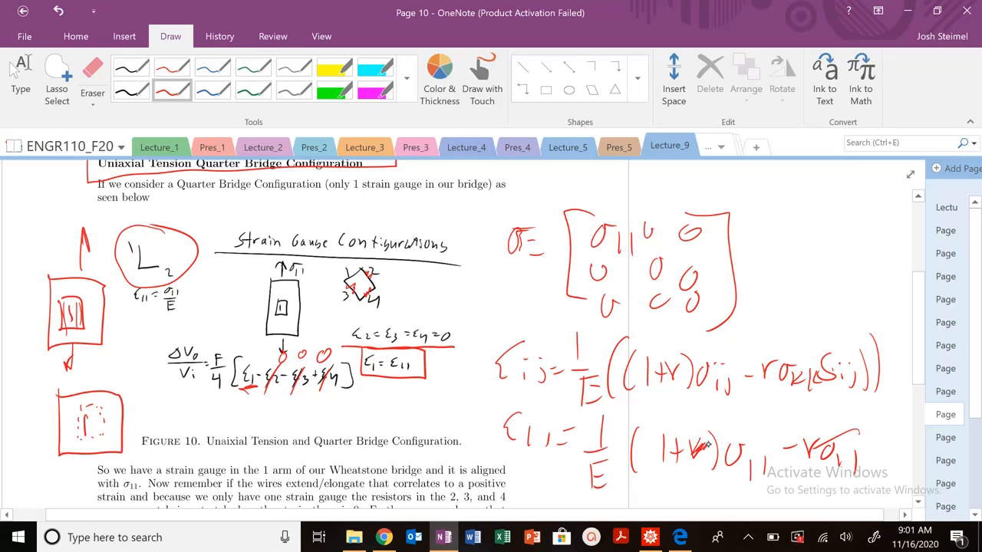